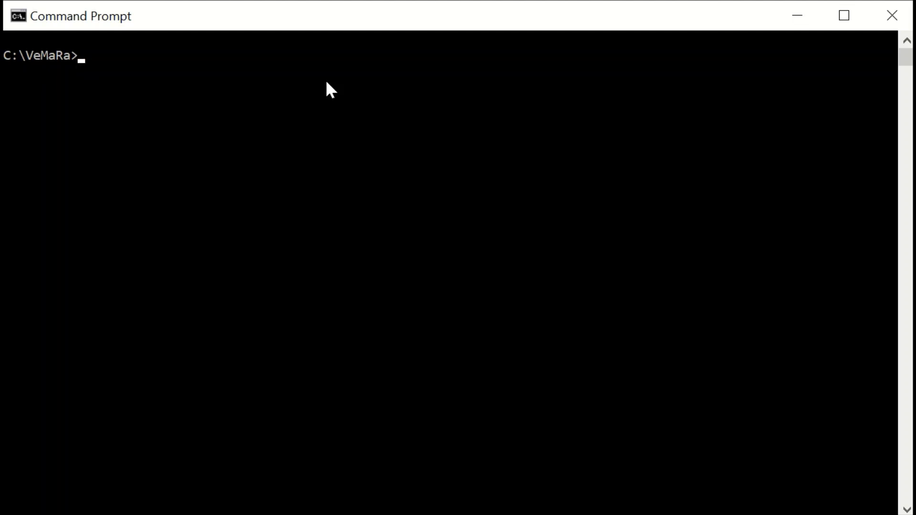
# Step: Enter 'ng ver' at the C:\VeMaRa prompt to check the Angular CLI version
pyautogui.write('ng ver')
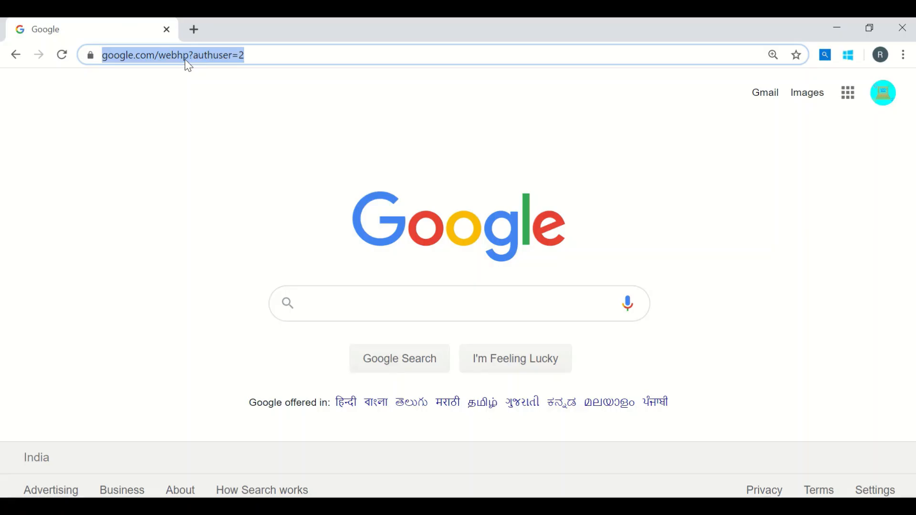
# Step: Visit nodejs.org, then search 'visual studio code' and open code.visualstudio.com
pyautogui.write('nodejs.org')
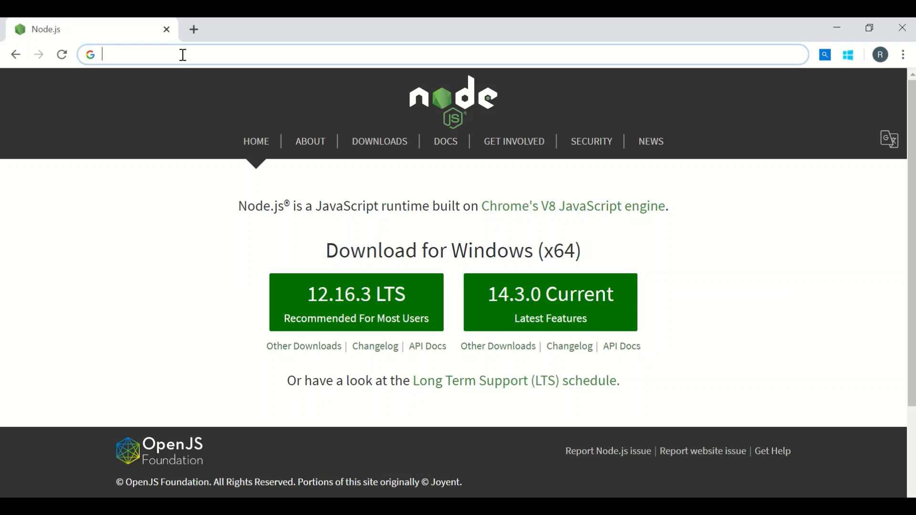
pyautogui.write('visual studio code')
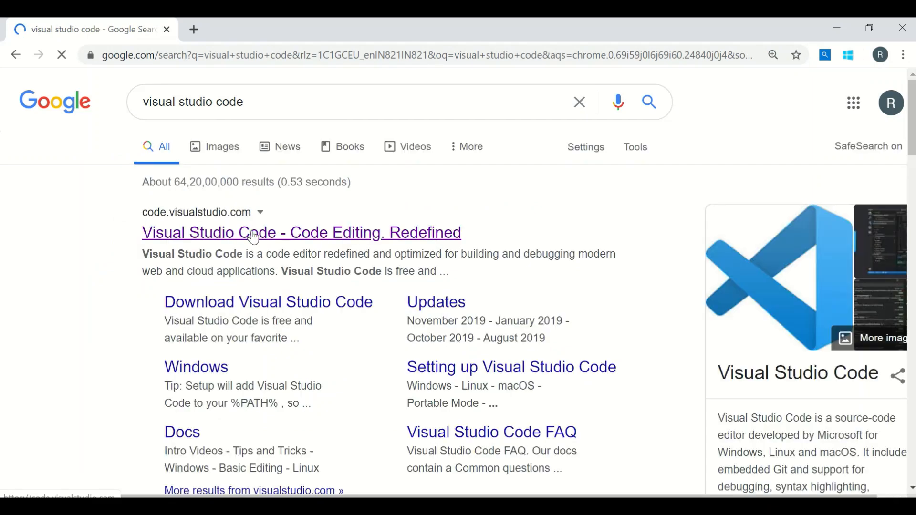
pyautogui.click(302, 232)
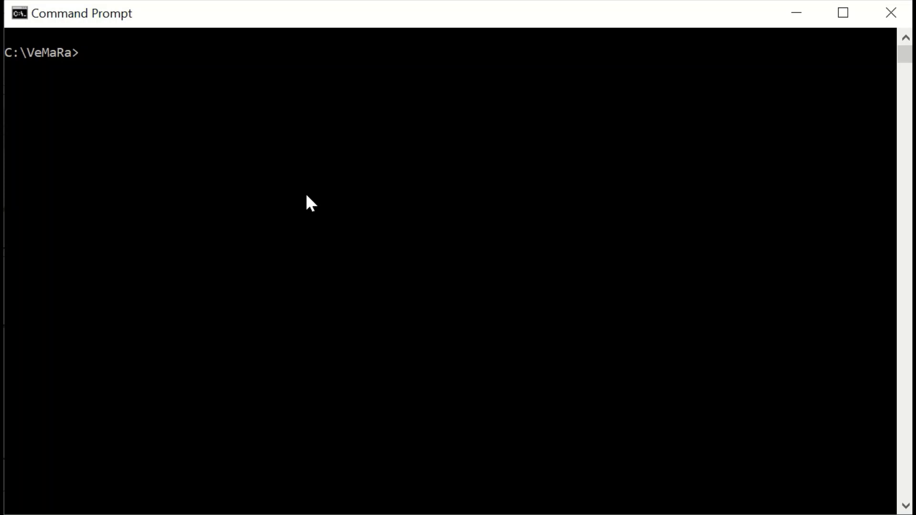
pyautogui.write('npm insta')
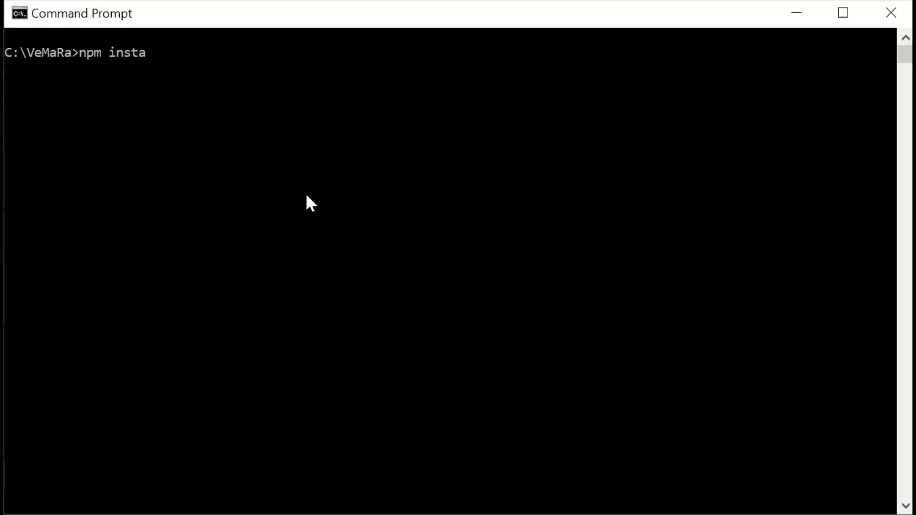
pyautogui.write('ll -g')
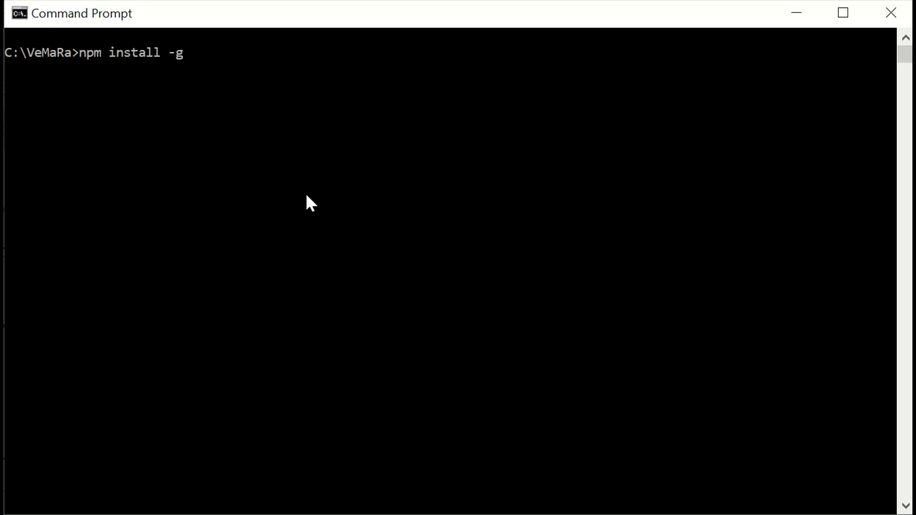
pyautogui.write('@angula')
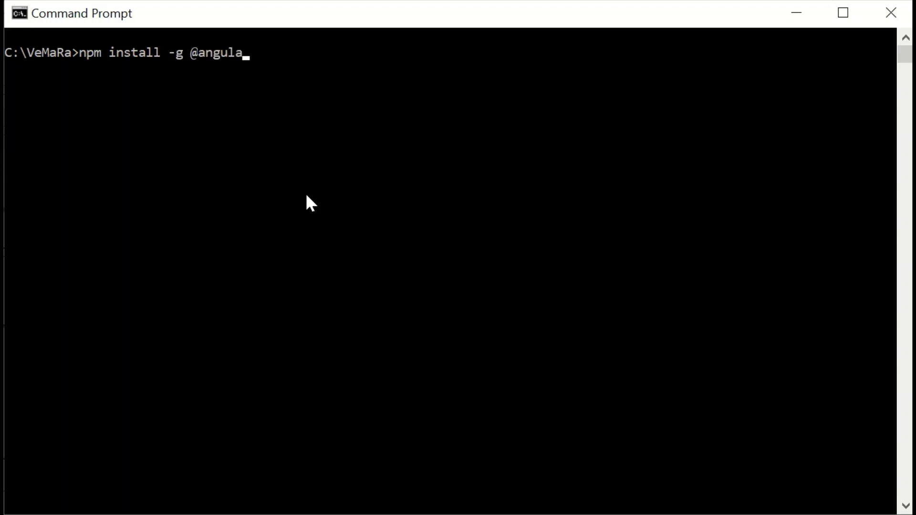
pyautogui.write('r/cli')
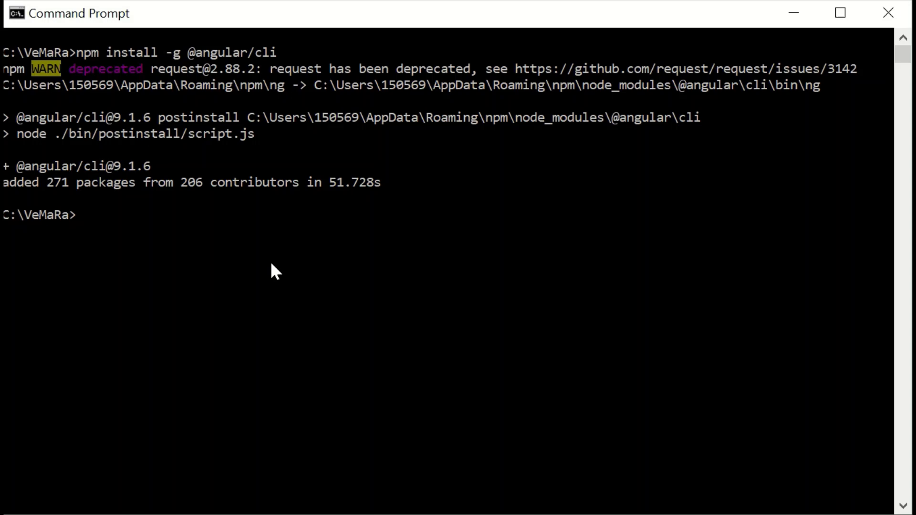
# Step: Create Angular project 'myapp' via ng new, with routing enabled and SCSS stylesheets
pyautogui.write('ng')
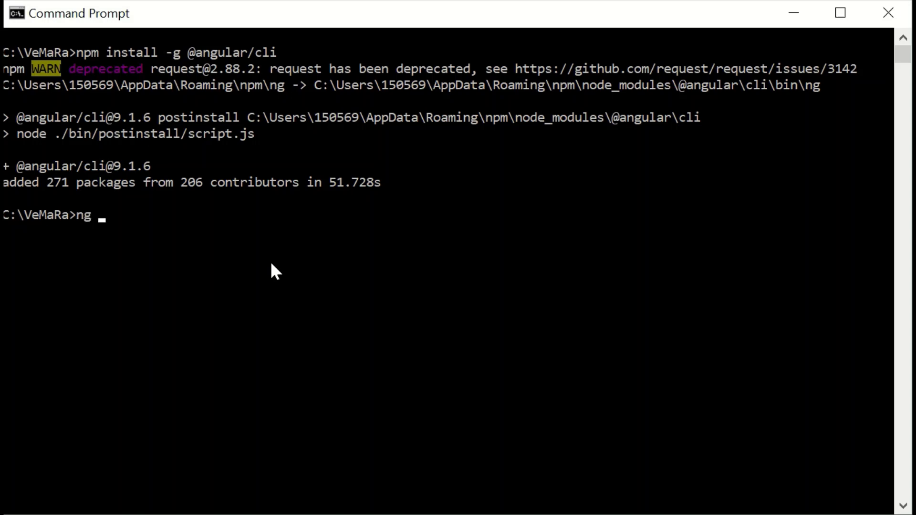
pyautogui.write('new')
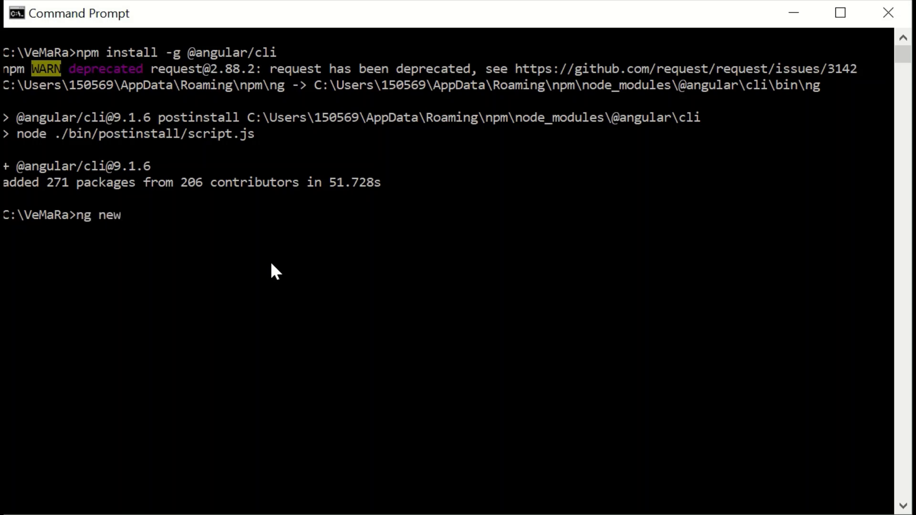
pyautogui.write('myapp')
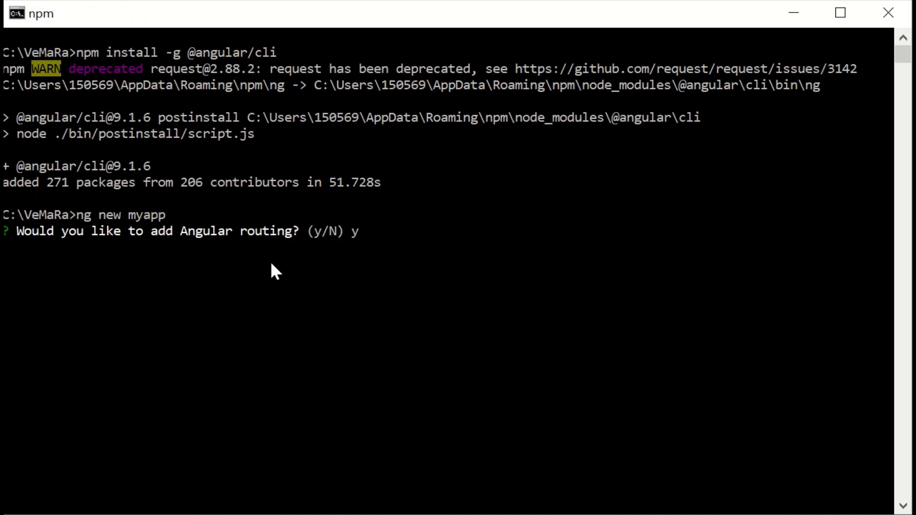
pyautogui.press('enter')
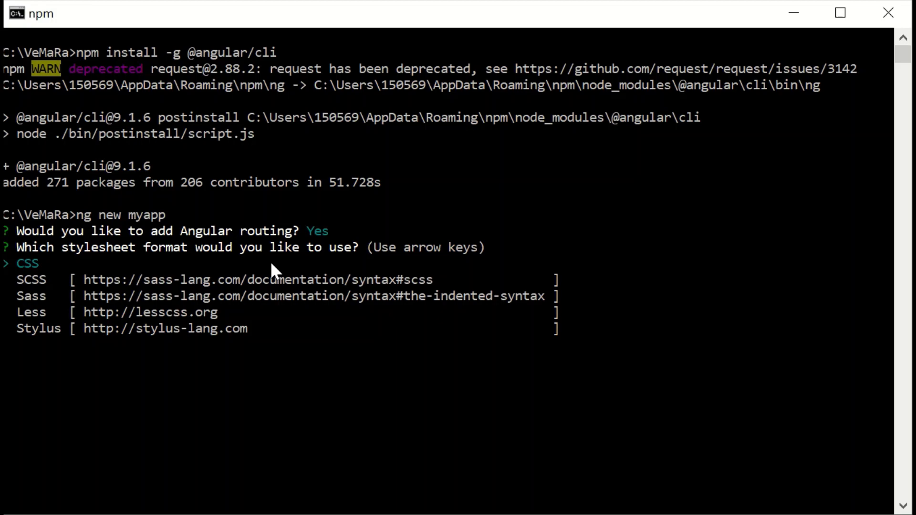
pyautogui.press('Down')
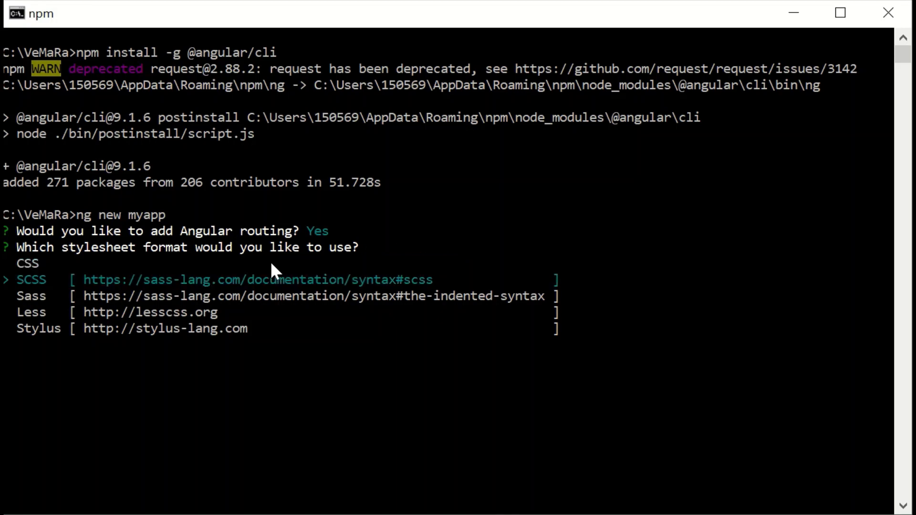
pyautogui.press('enter')
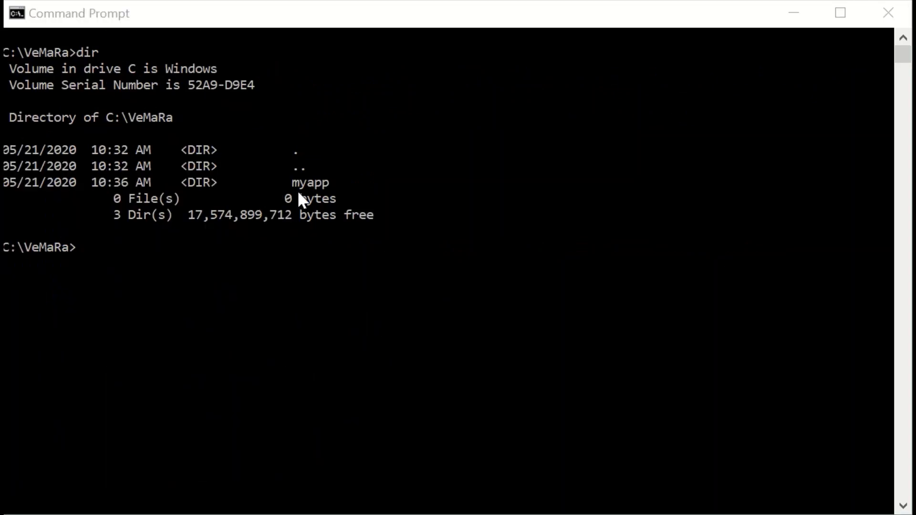
pyautogui.moveTo(139, 125)
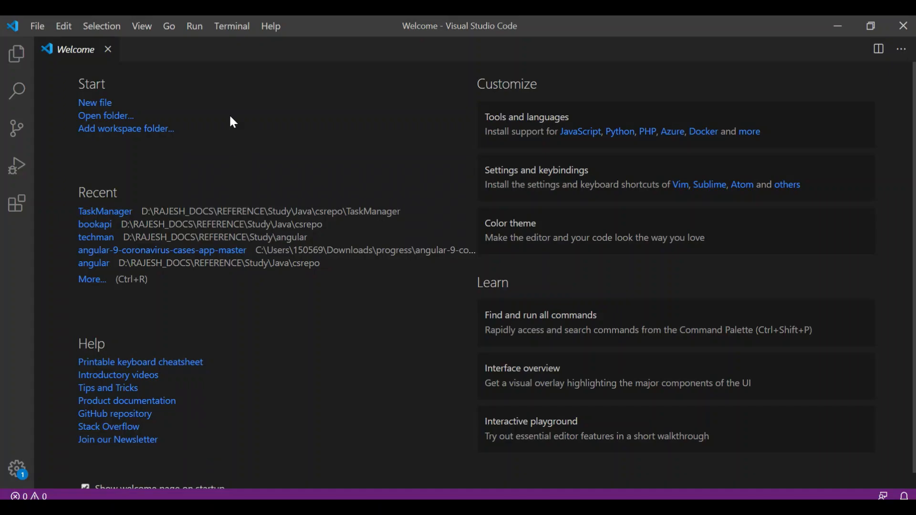
pyautogui.moveTo(99, 94)
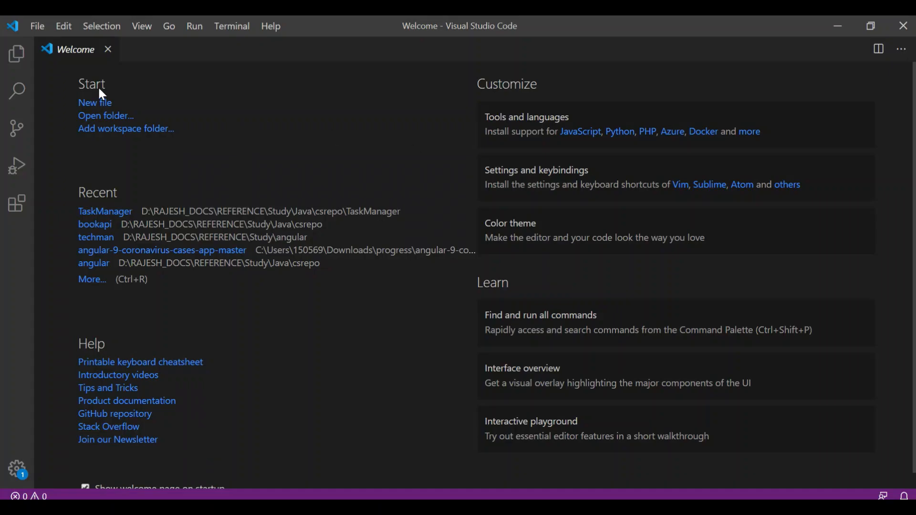
# Step: Open the C:\VeMaRa\myapp folder as the workspace and expand its src folder
pyautogui.click(36, 26)
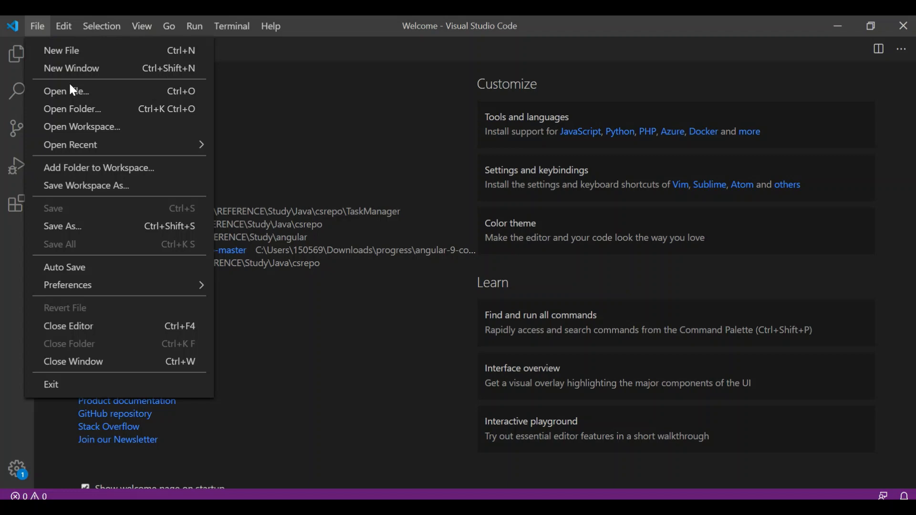
pyautogui.click(72, 109)
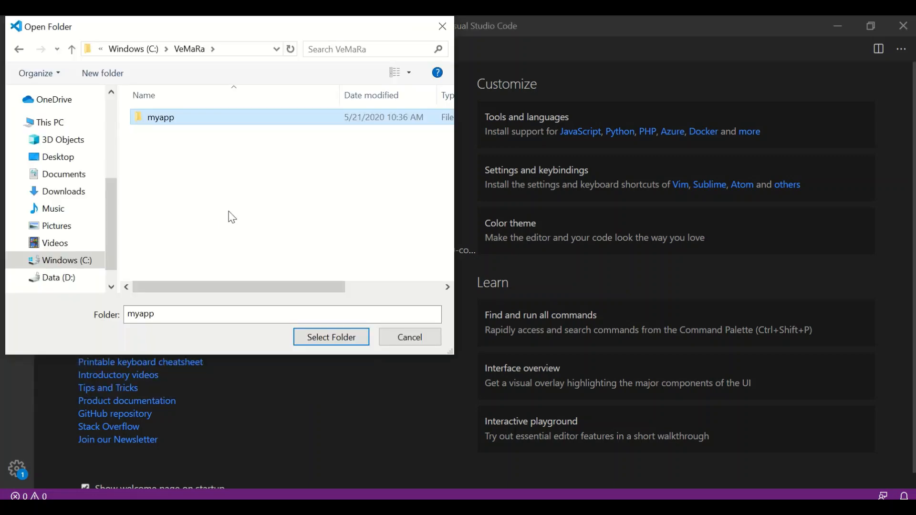
pyautogui.doubleClick(159, 117)
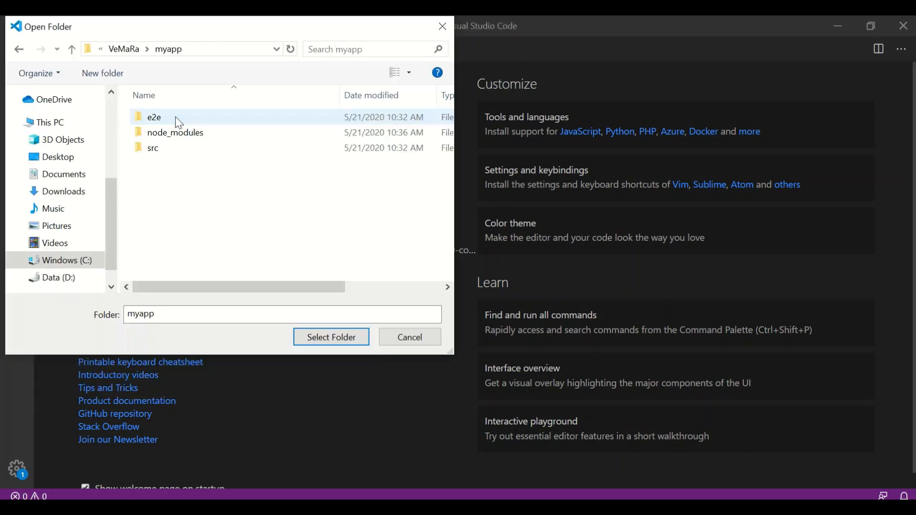
pyautogui.click(331, 338)
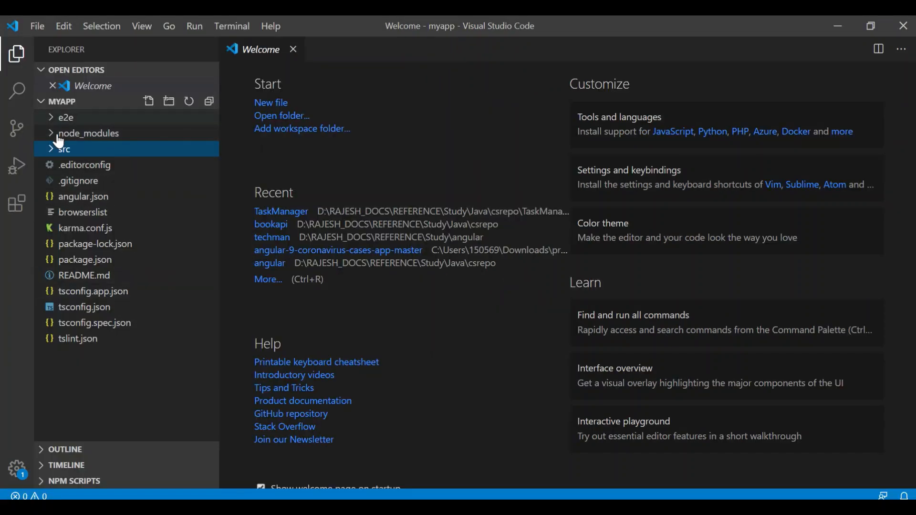
pyautogui.click(63, 149)
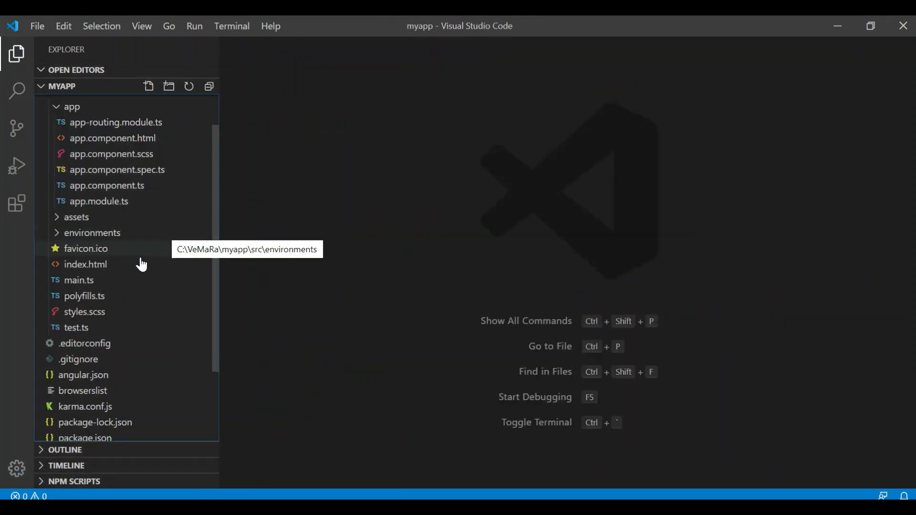
# Step: Look through index.html, app.component.ts, its HTML template and stylesheet in the editor
pyautogui.click(85, 264)
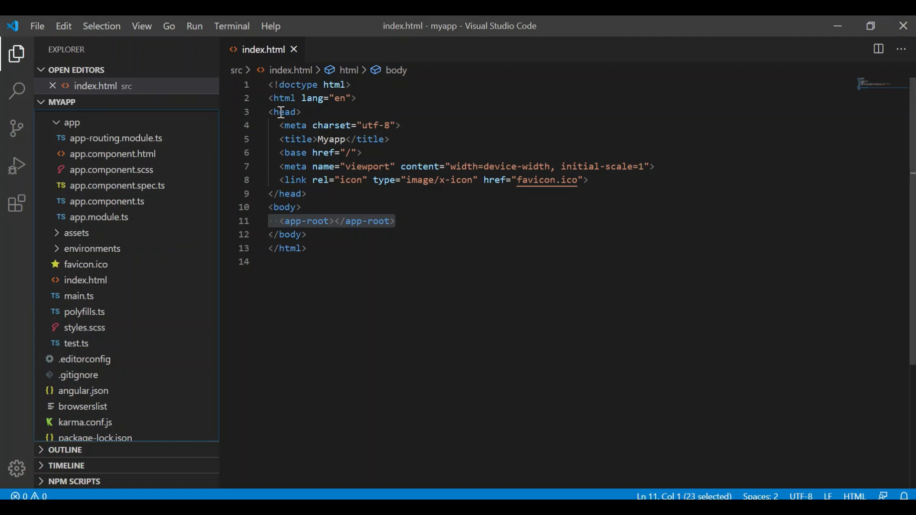
pyautogui.moveTo(362, 247)
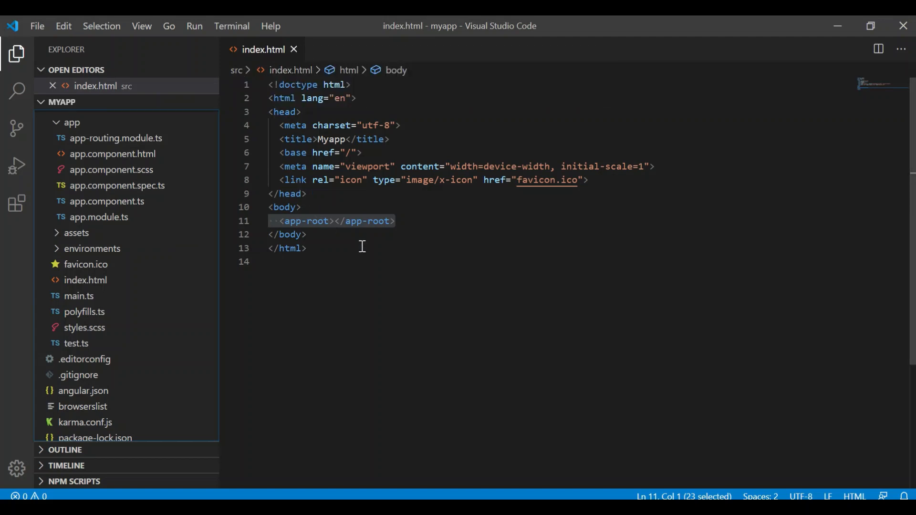
pyautogui.moveTo(291, 230)
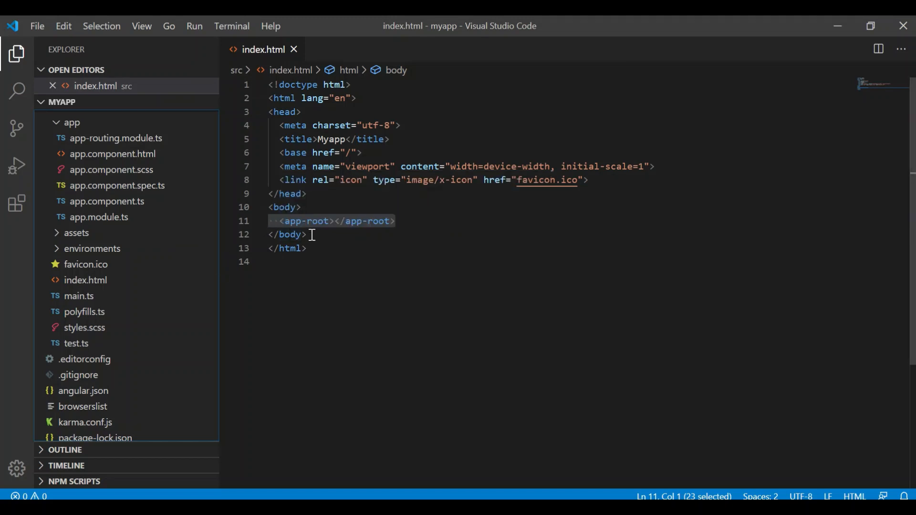
pyautogui.moveTo(128, 208)
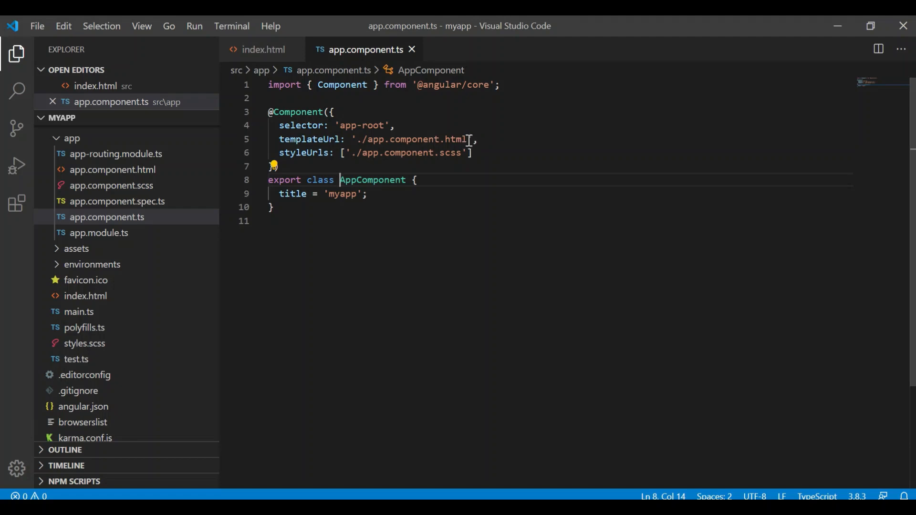
pyautogui.doubleClick(415, 139)
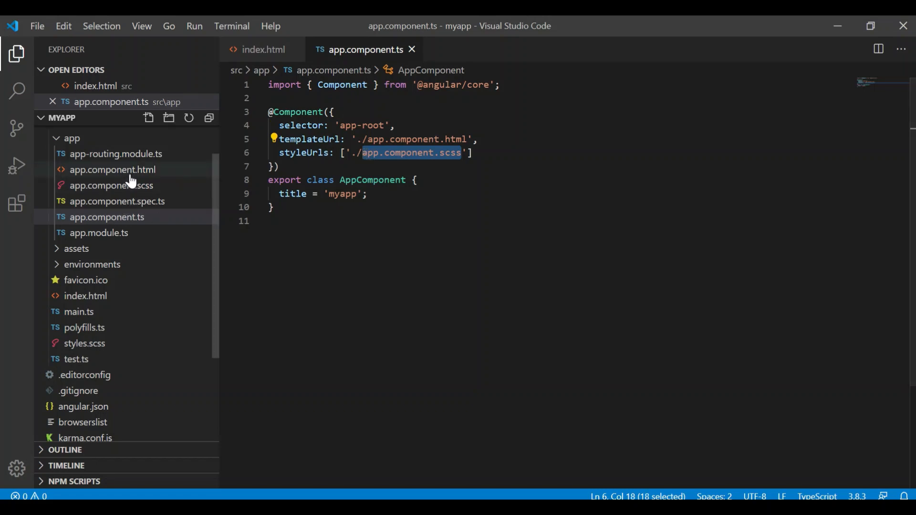
pyautogui.click(112, 169)
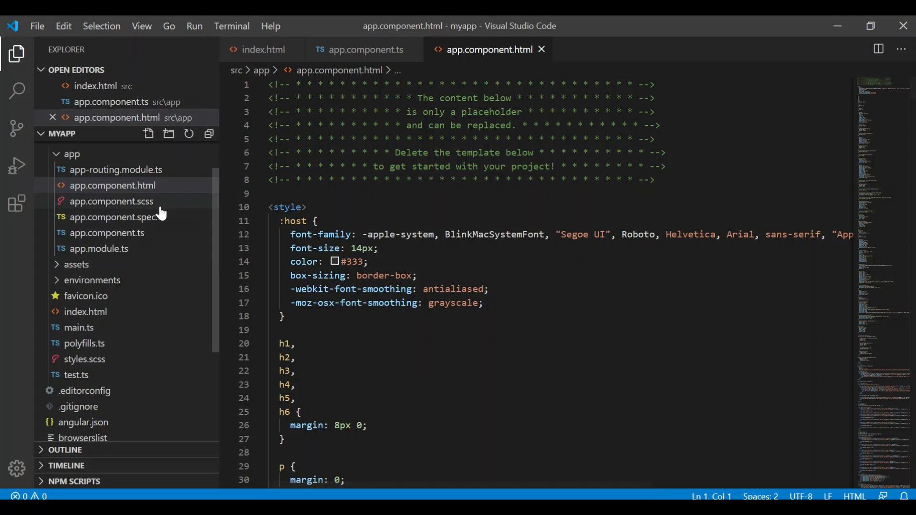
pyautogui.click(99, 296)
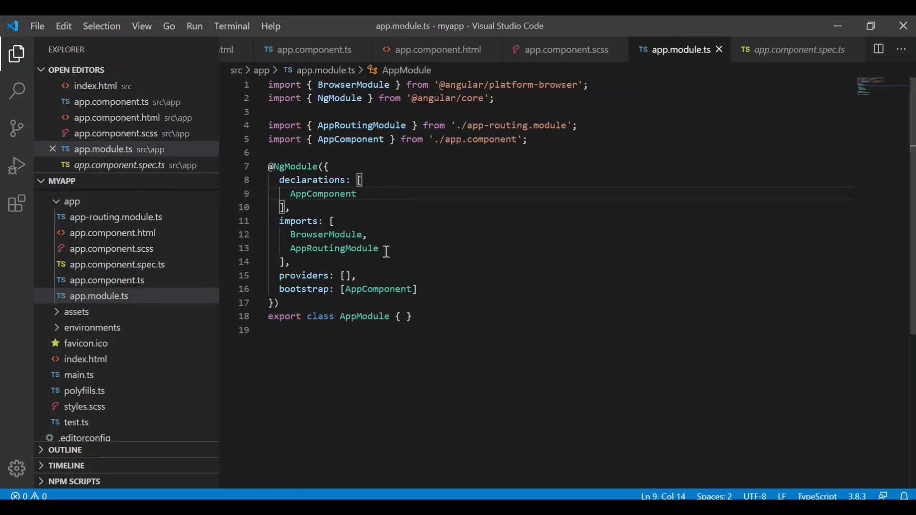
pyautogui.moveTo(289, 235); pyautogui.dragTo(378, 247)
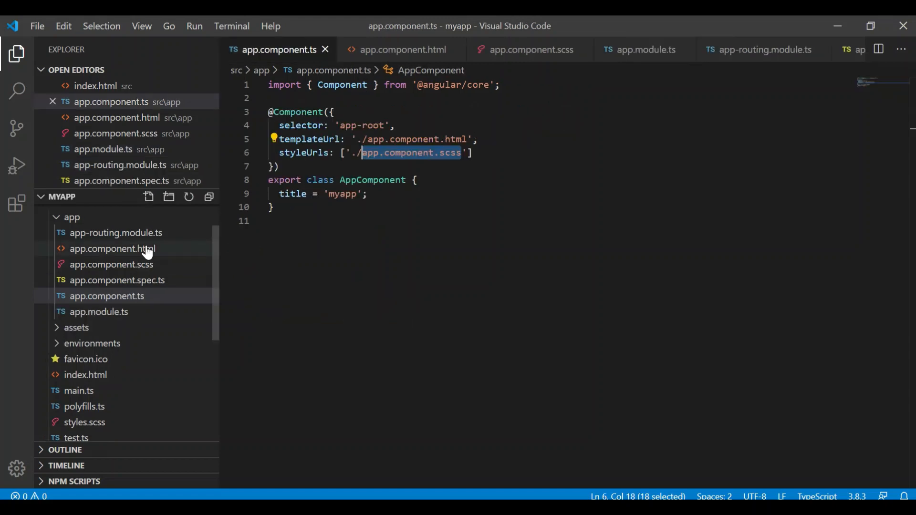
pyautogui.click(116, 232)
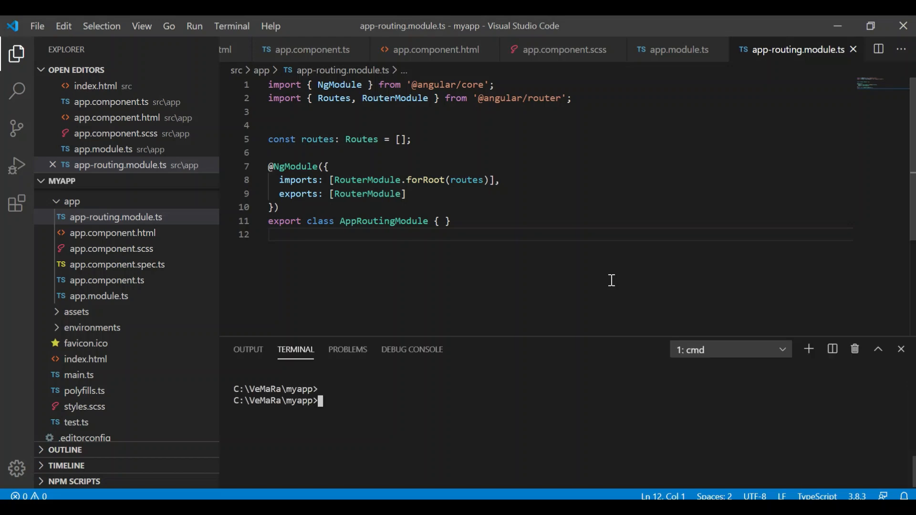
# Step: Run 'ng serve --open' to show the starter page at localhost:4200
pyautogui.write('ng serve')
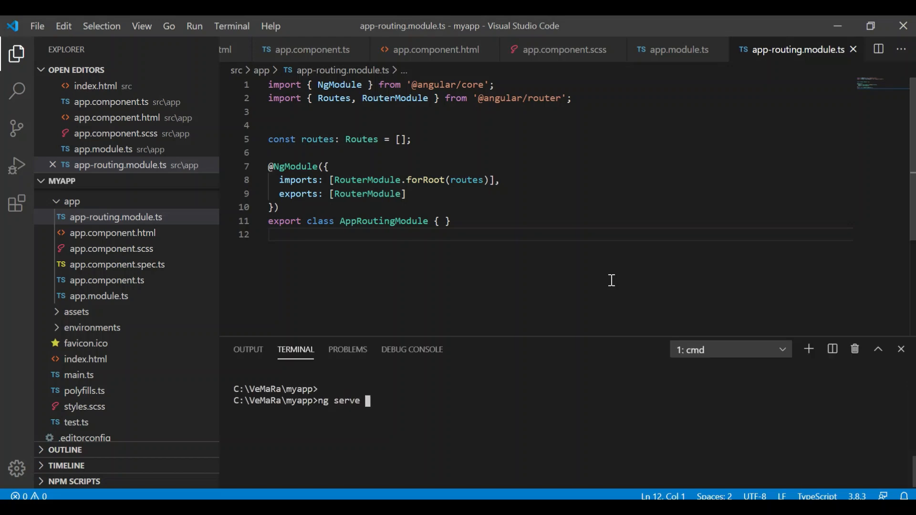
pyautogui.write('--open')
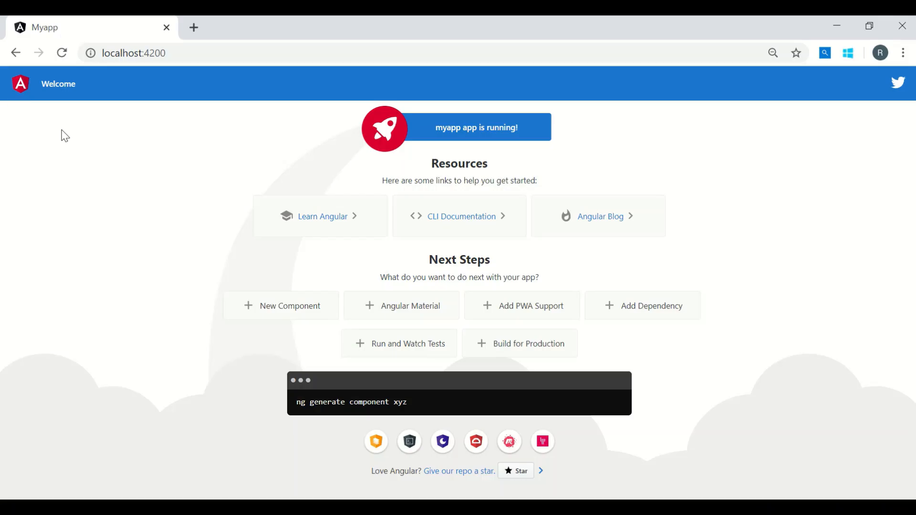
pyautogui.moveTo(331, 420)
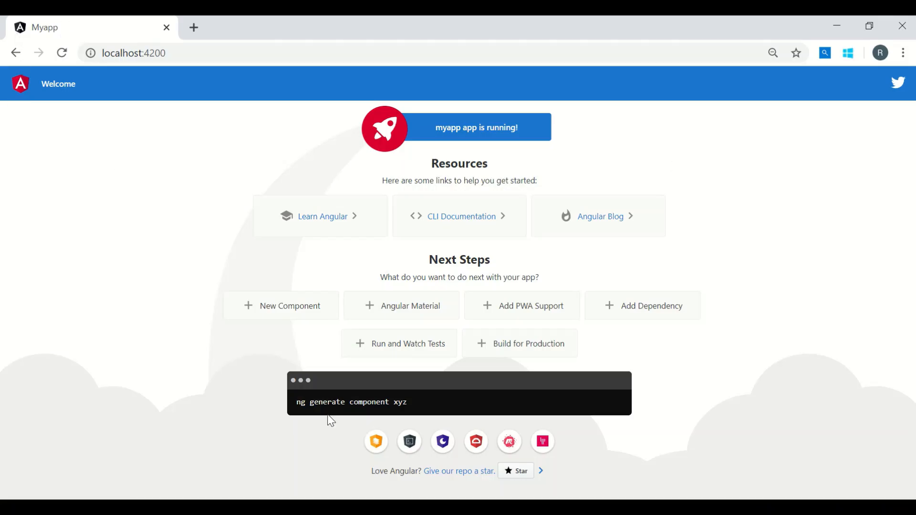
pyautogui.click(134, 53)
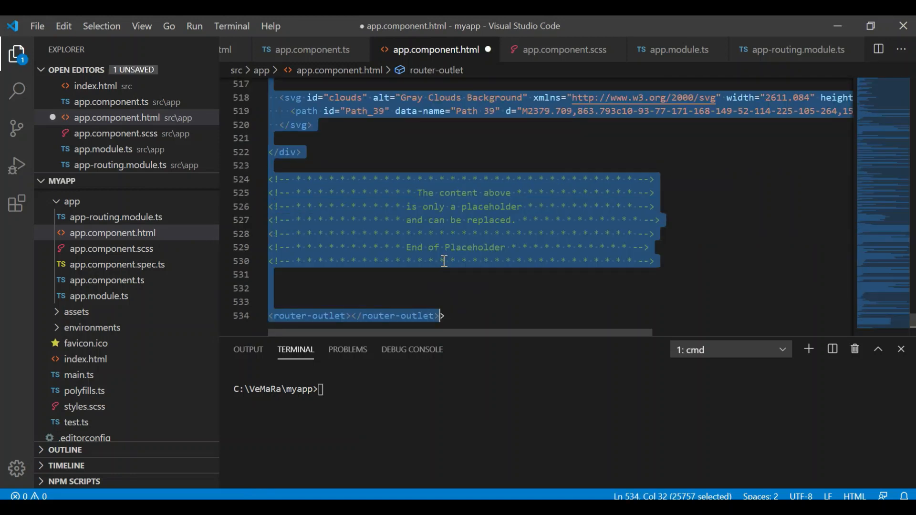
# Step: Write <h1>Vemara Hub</h1> and 'Welcome to my Angular website!!' into the template, then rerun ng serve --open
pyautogui.write('<h1>')
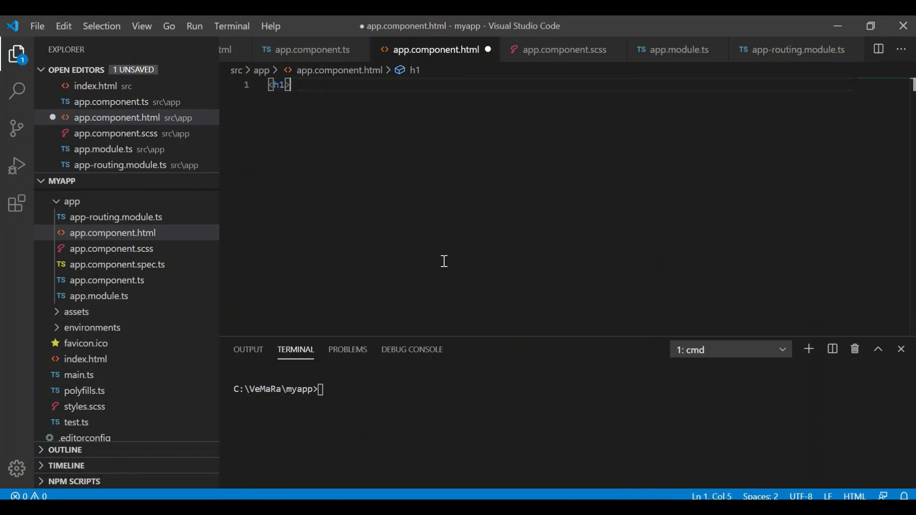
pyautogui.write('Vem')
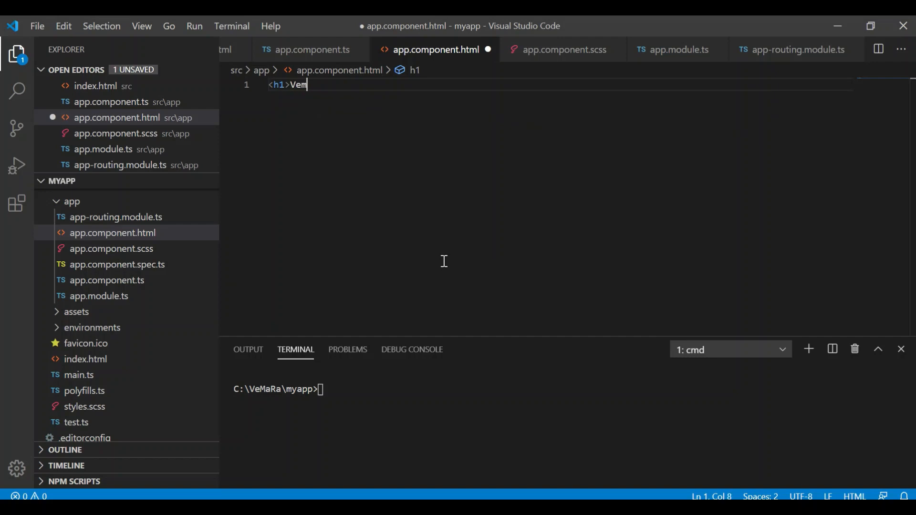
pyautogui.write('ara Hub</h1>')
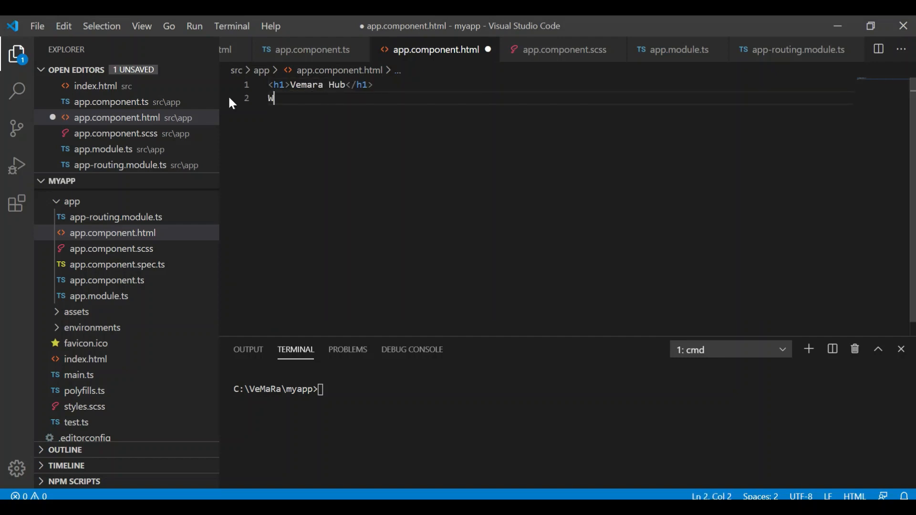
pyautogui.write('elcome to')
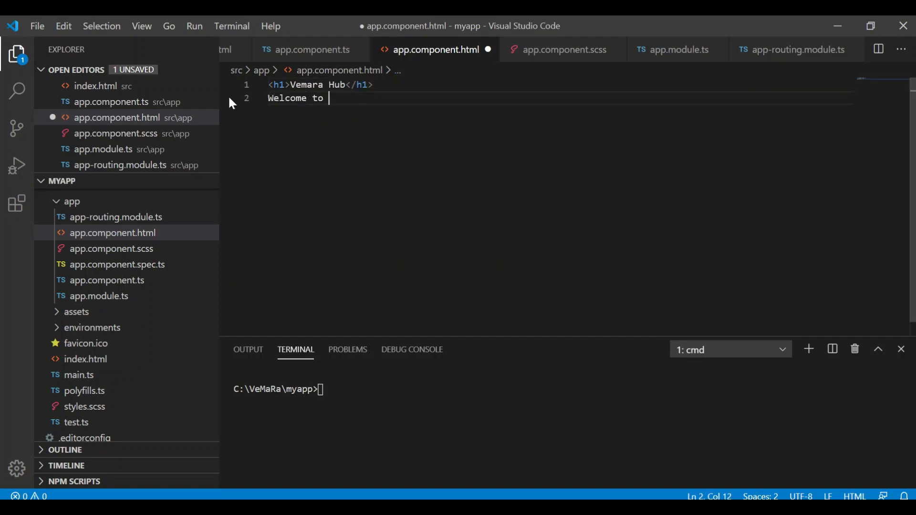
pyautogui.write('my A')
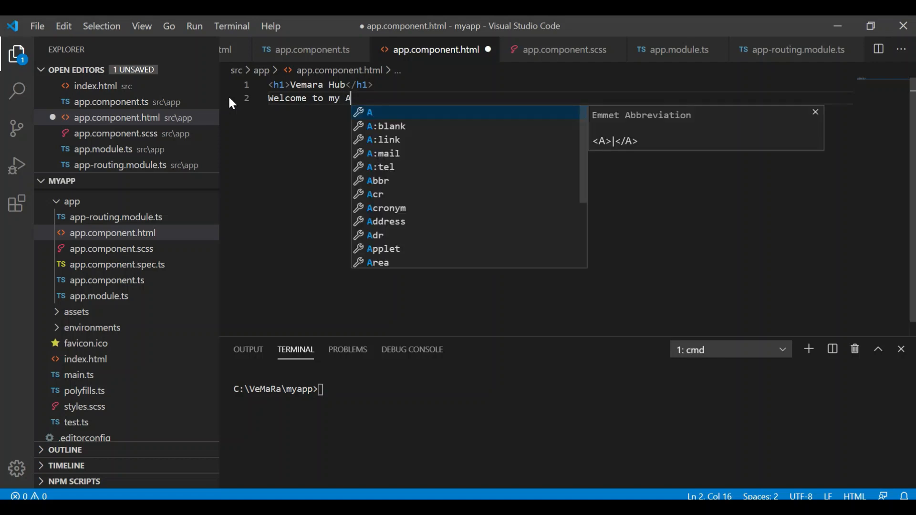
pyautogui.write('ngular we')
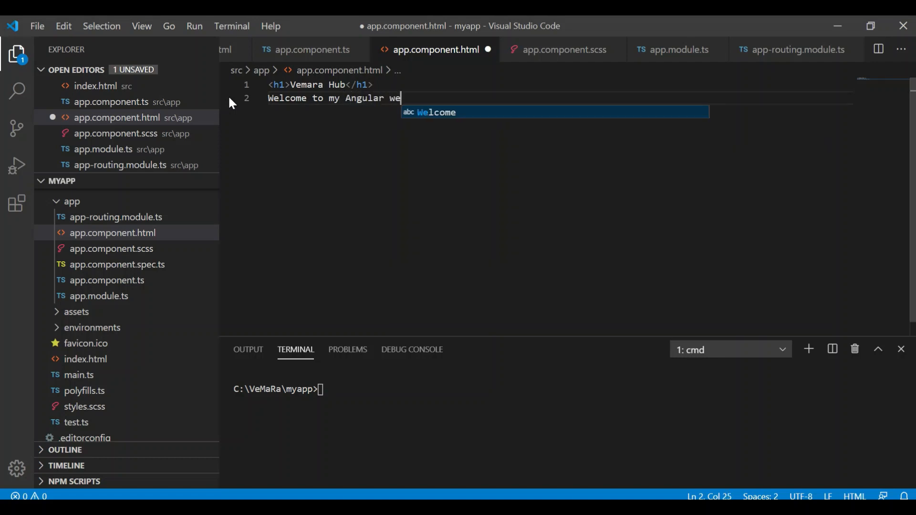
pyautogui.write('bsite!!')
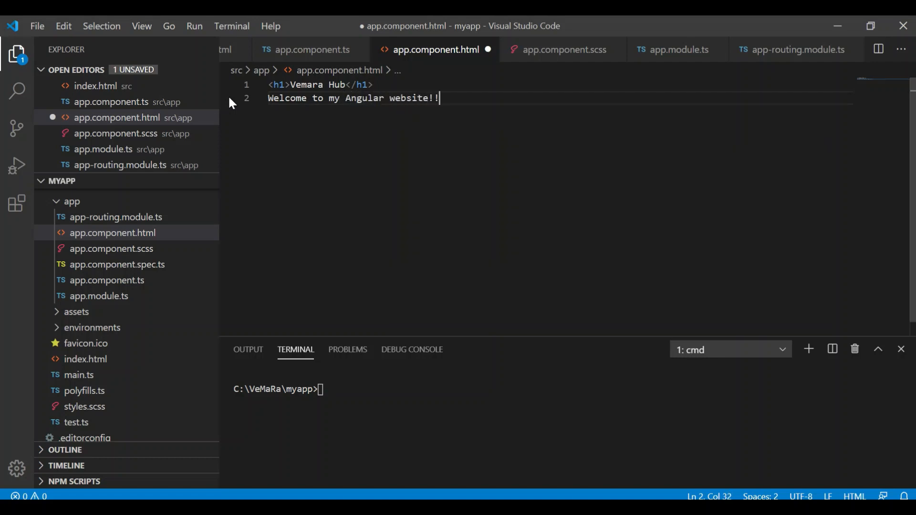
pyautogui.write('ng serve --open')
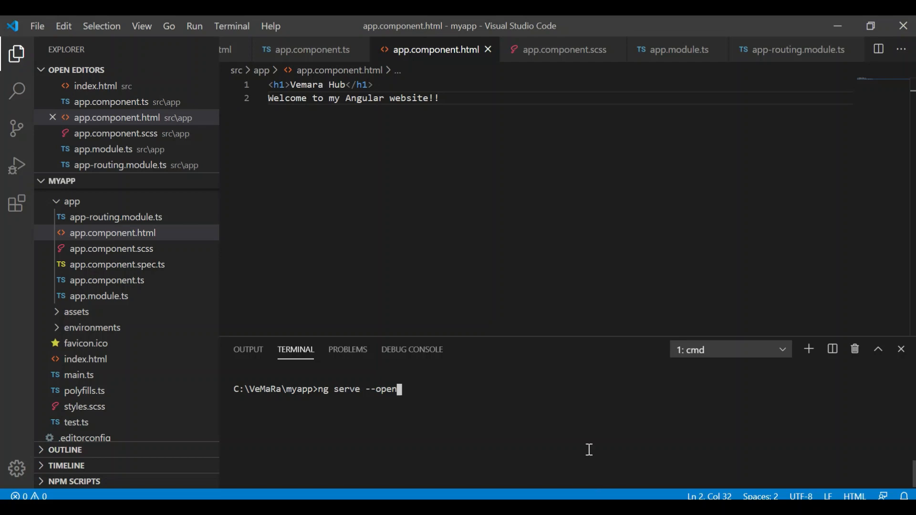
pyautogui.press('Enter')
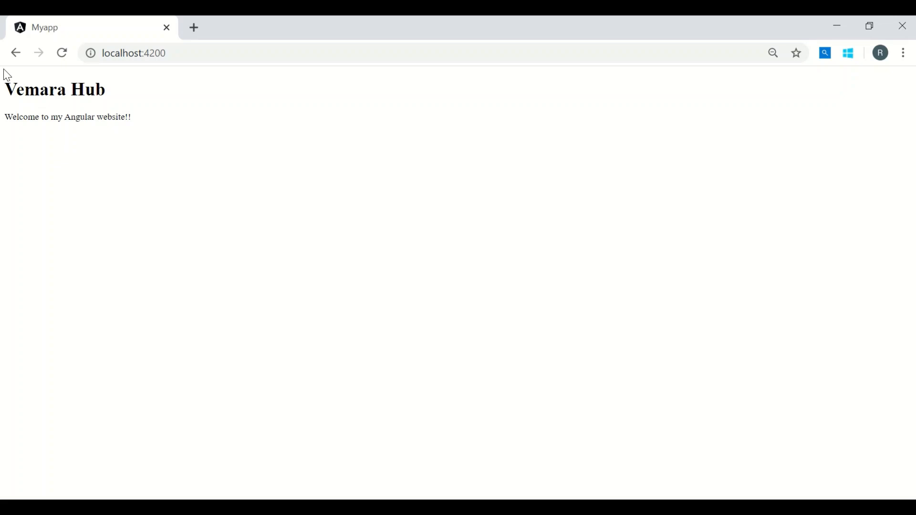
pyautogui.moveTo(90, 115)
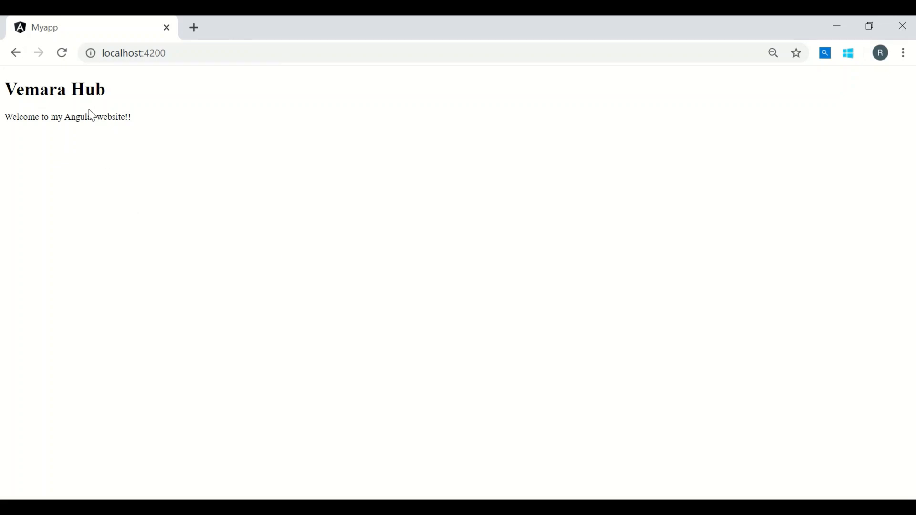
pyautogui.moveTo(112, 169)
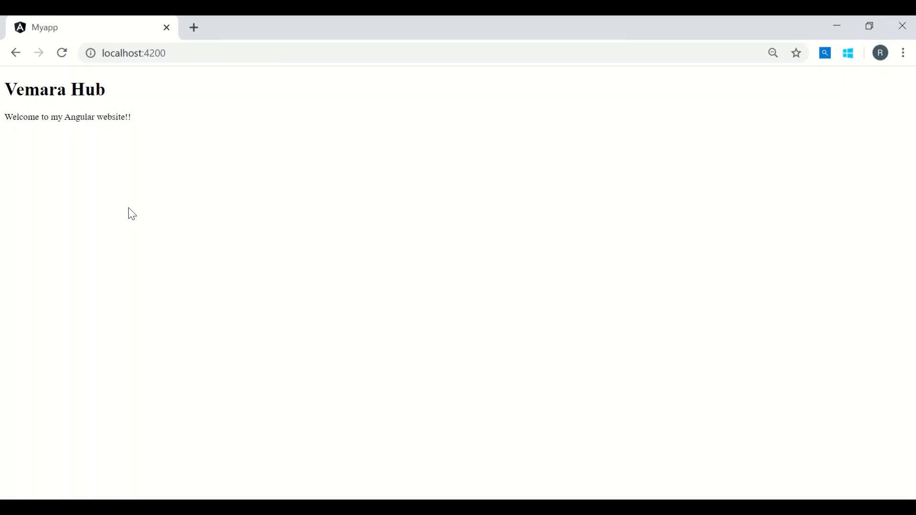
pyautogui.moveTo(321, 326)
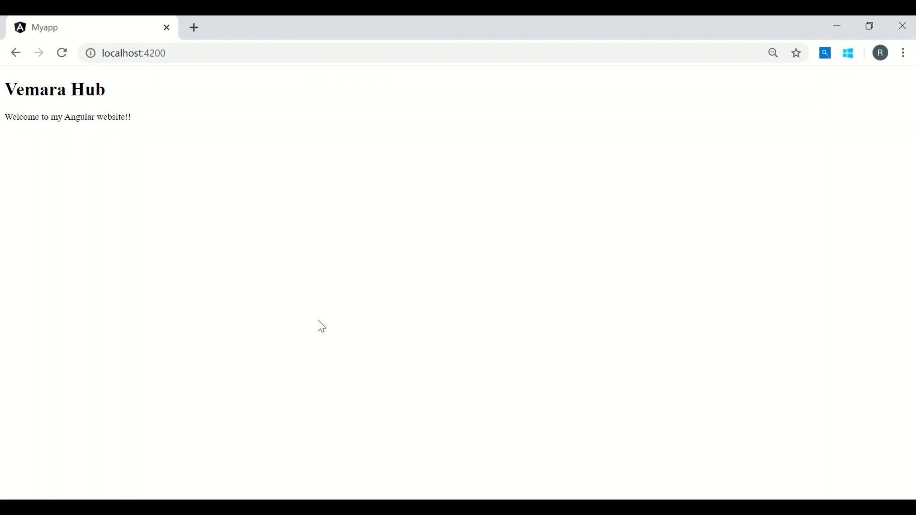
pyautogui.moveTo(325, 312)
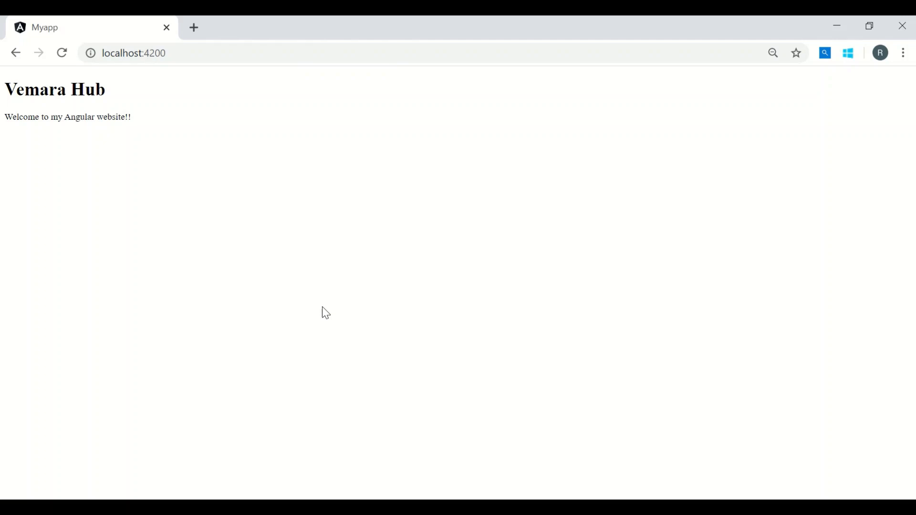